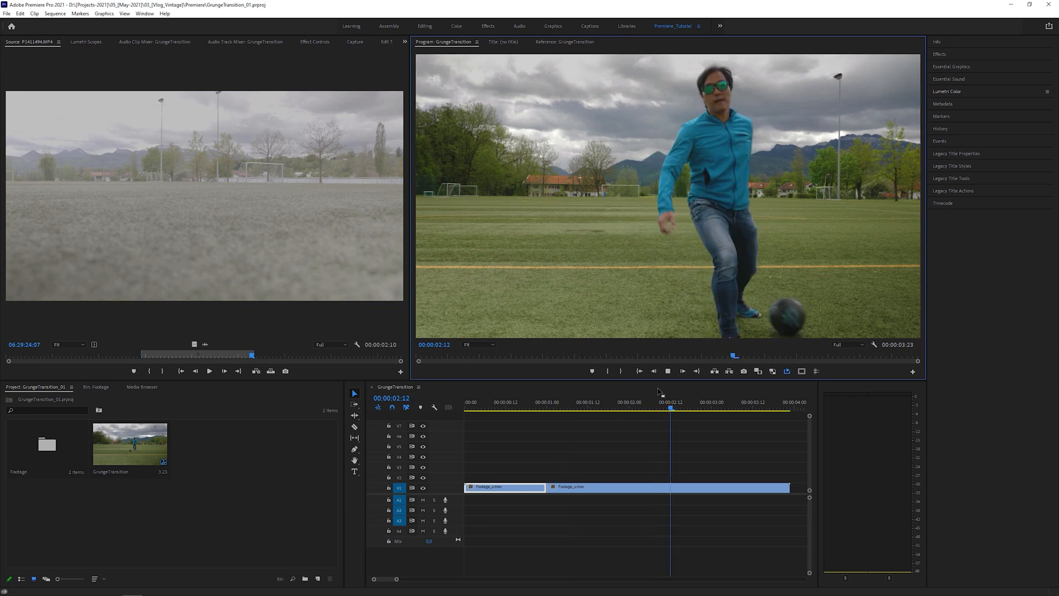
Step: Cut a middle section out of the soccer clip and play it at 200% speed
{"action": "left_click", "coordinate": [514, 405]}
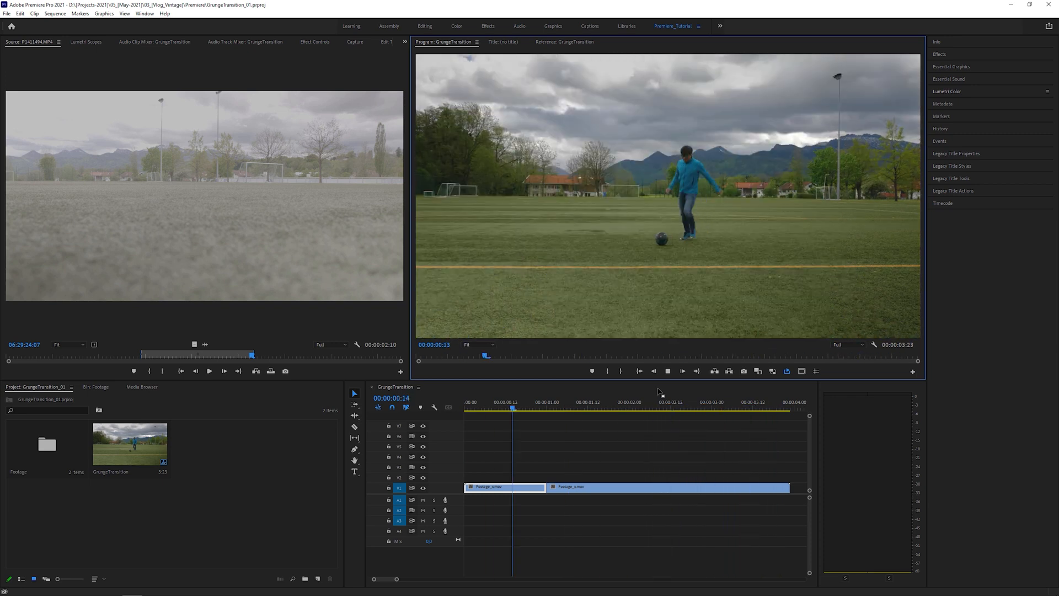
{"action": "left_click", "coordinate": [642, 409]}
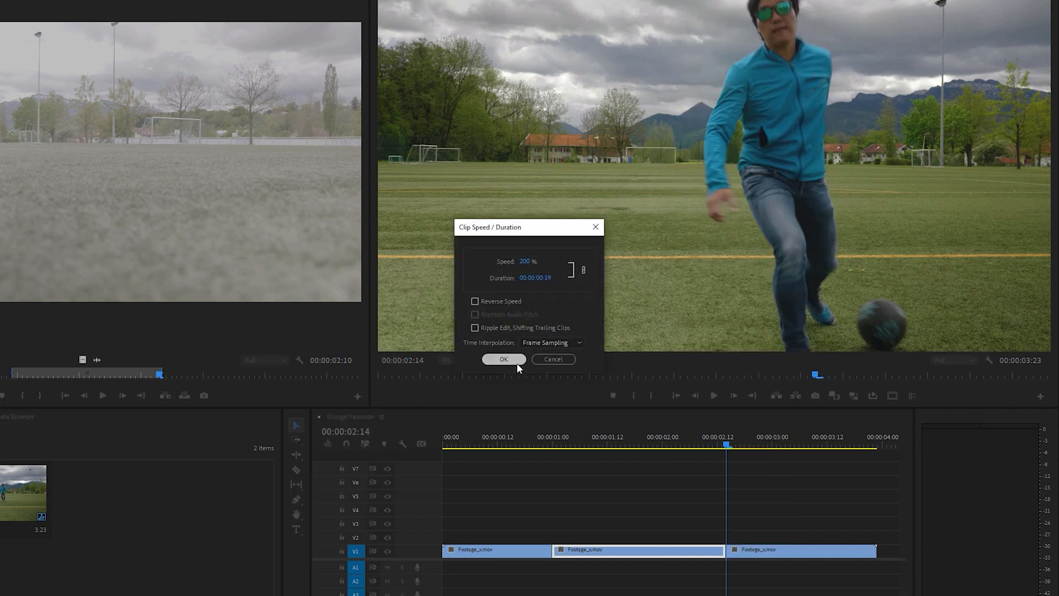
{"action": "left_click", "coordinate": [504, 359]}
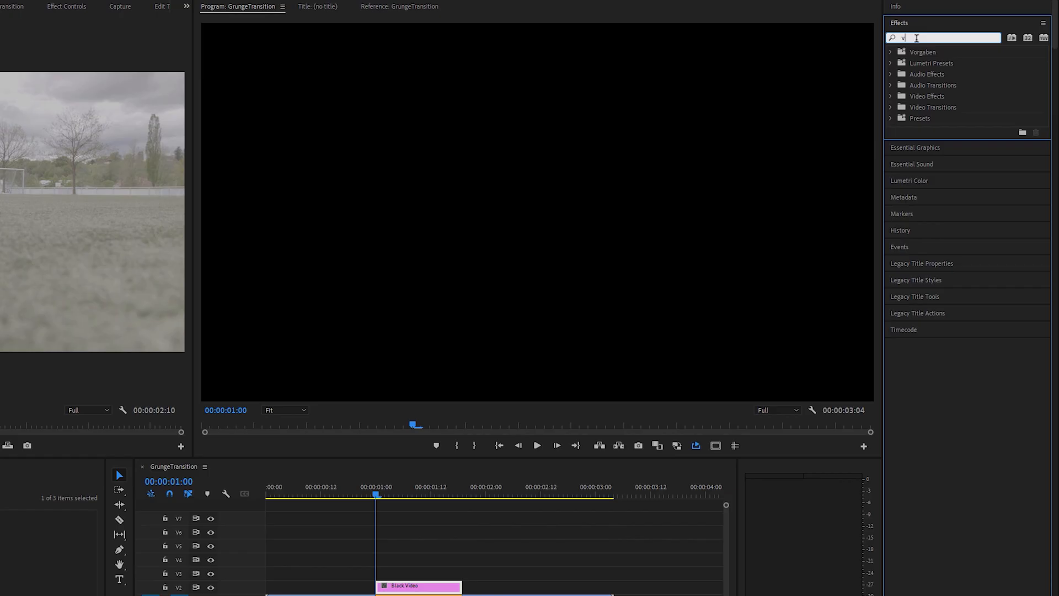
Step: Apply VR Fractal Noise with Turbulent Sharp, Contrast 400, Brightness -100, and adjust Transform
{"action": "type", "text": "vr"}
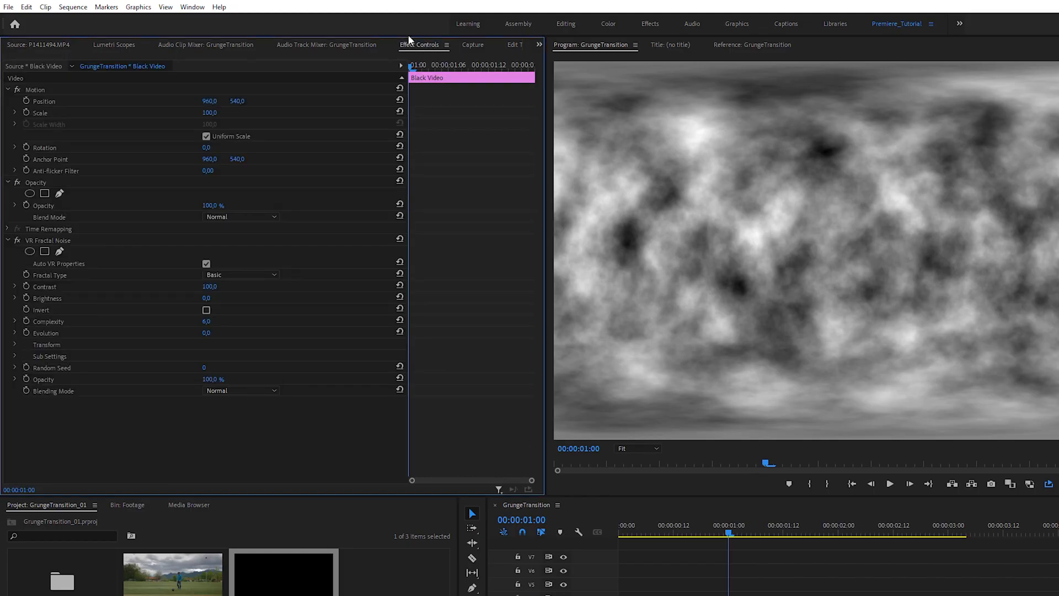
{"action": "left_click", "coordinate": [241, 275]}
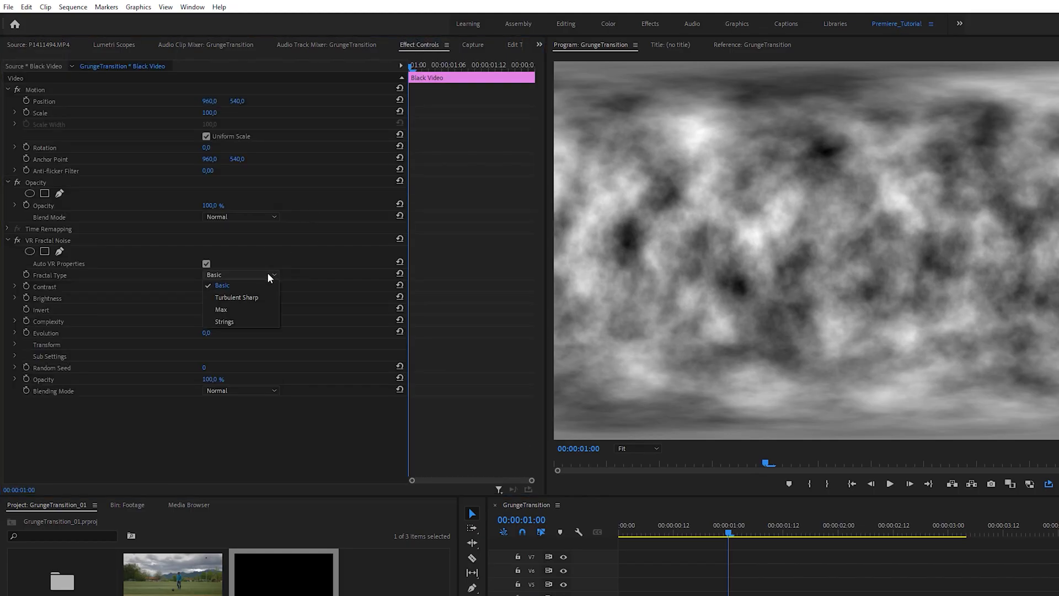
{"action": "left_click", "coordinate": [236, 298]}
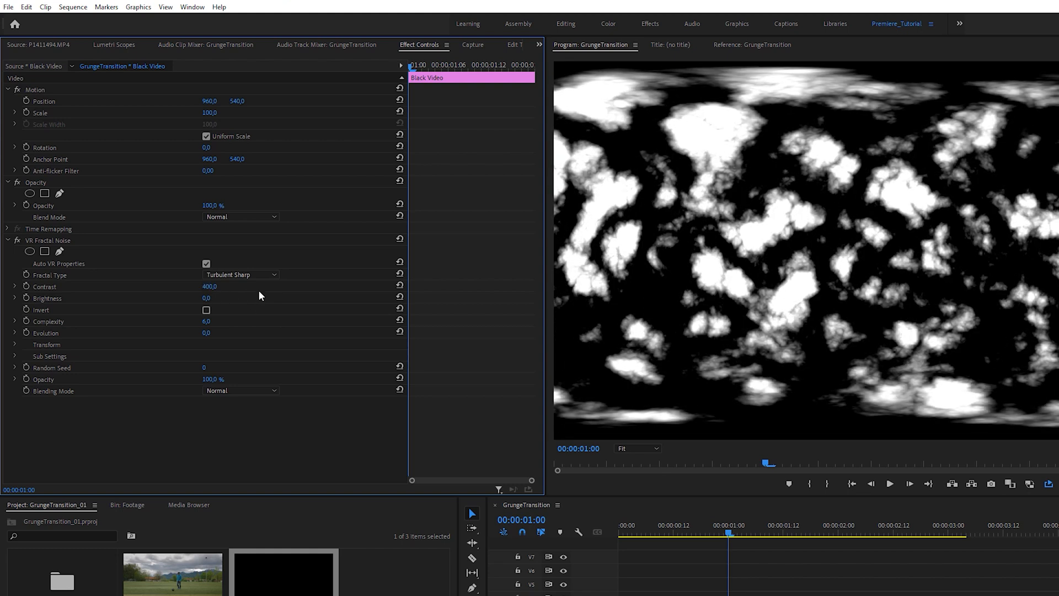
{"action": "mouse_move", "coordinate": [247, 299]}
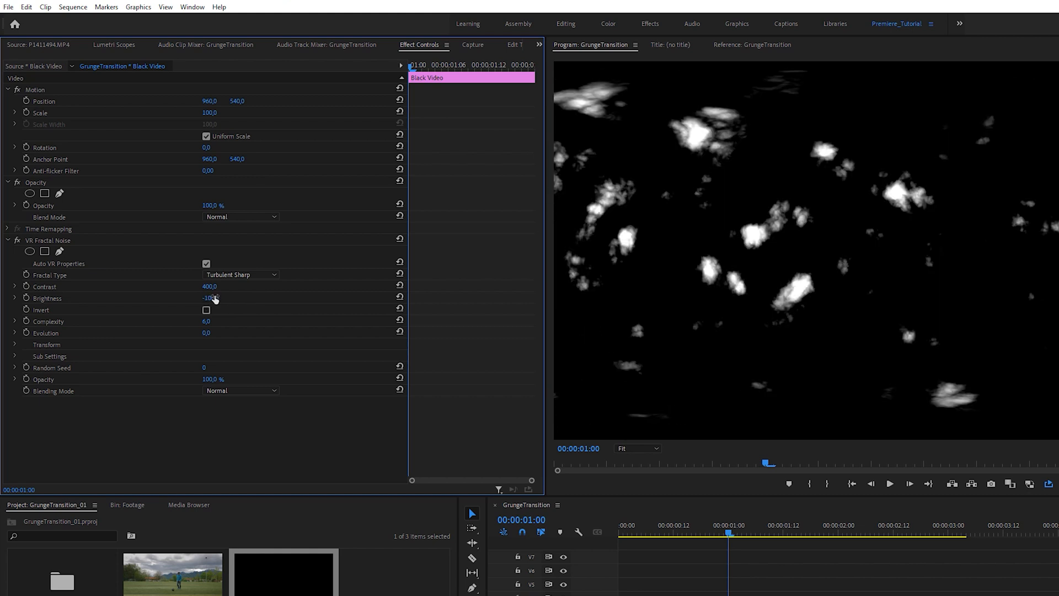
{"action": "left_click", "coordinate": [14, 344]}
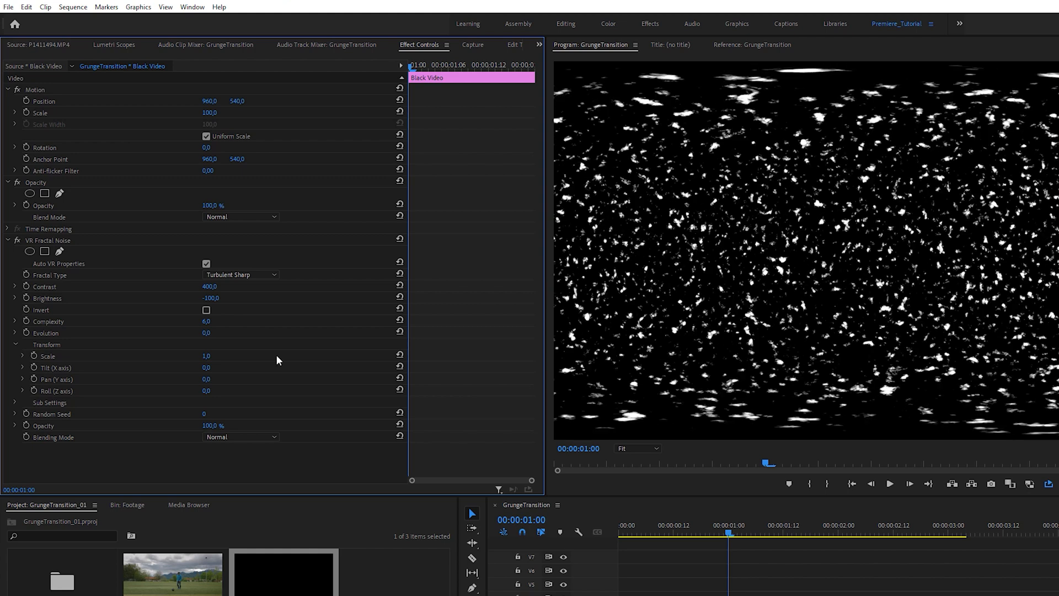
{"action": "left_click", "coordinate": [206, 264]}
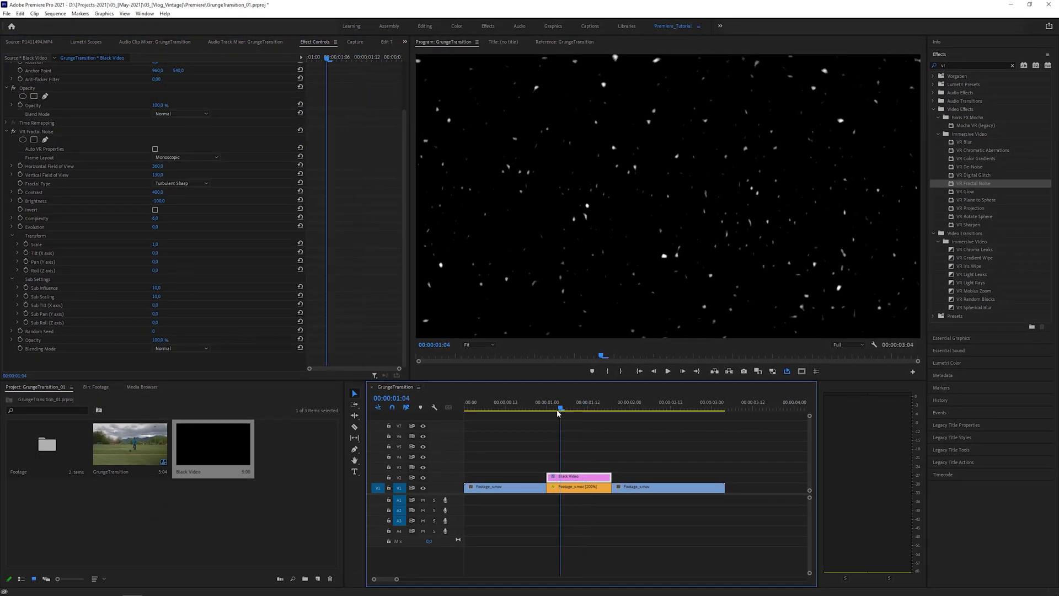
Step: Keyframe the noise Random Seed with different values at frames across the middle clip
{"action": "left_click", "coordinate": [547, 409]}
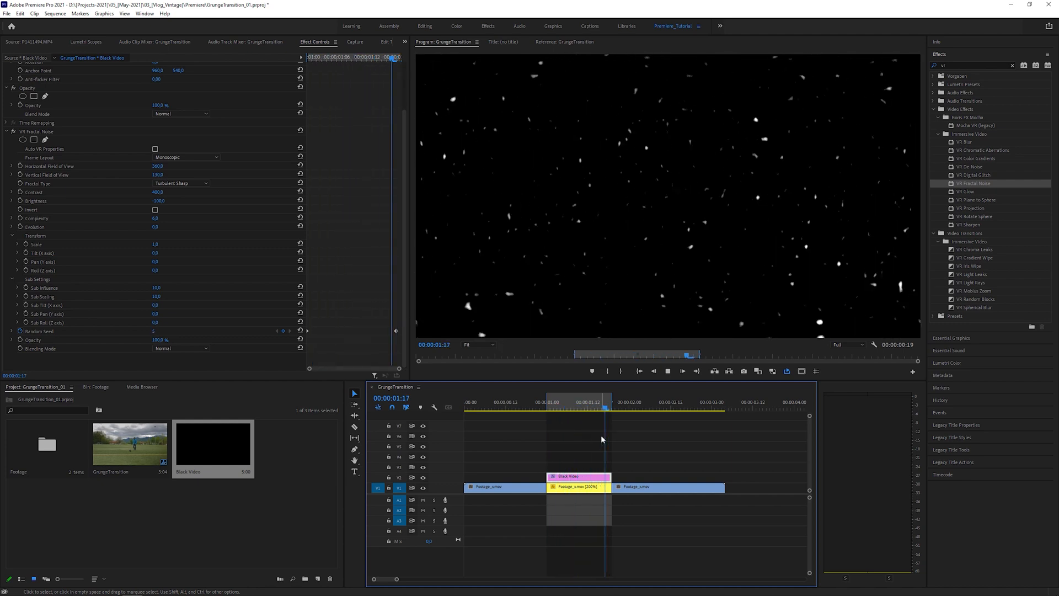
{"action": "left_click", "coordinate": [573, 409]}
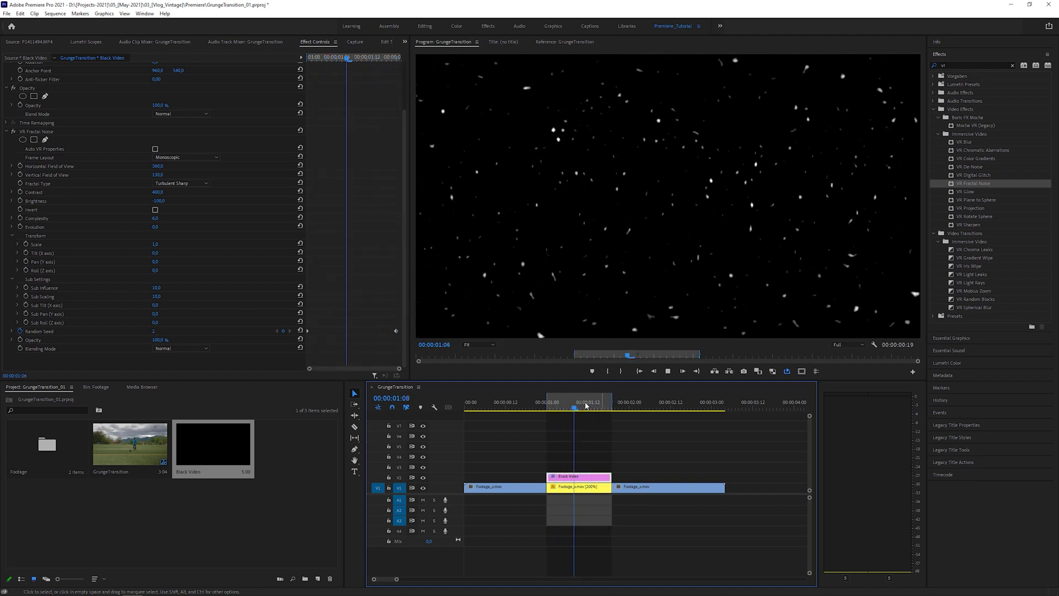
{"action": "left_click", "coordinate": [578, 408]}
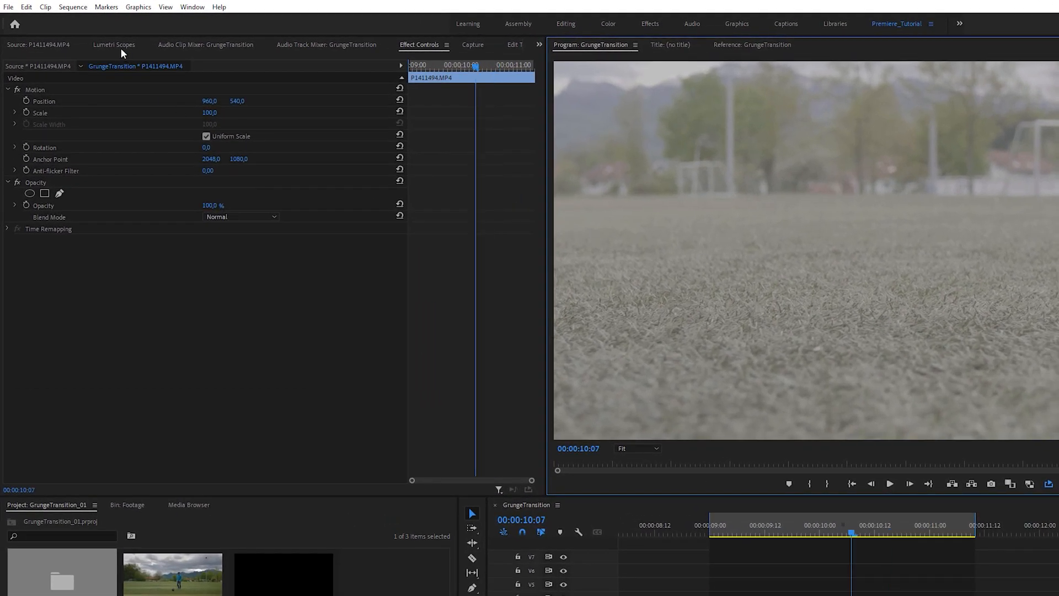
Step: Open Lumetri Scopes and steepen the grass clip's RGB curve until nearly white
{"action": "left_click", "coordinate": [114, 45]}
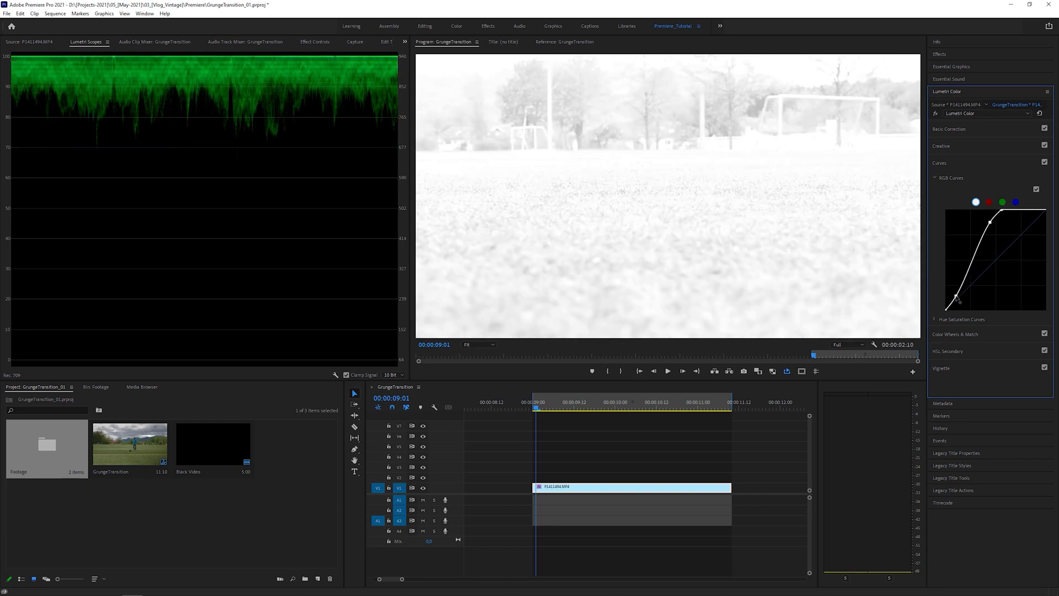
{"action": "left_click", "coordinate": [80, 24]}
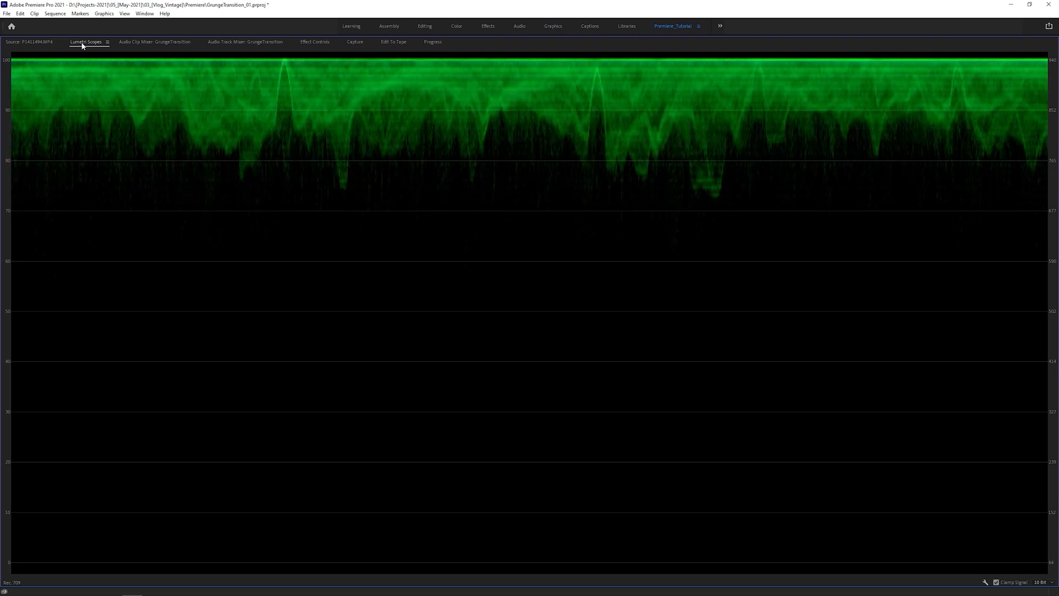
Step: Start a Game Bar screen recording of the maximized waveform display
{"action": "key", "text": "Win+G"}
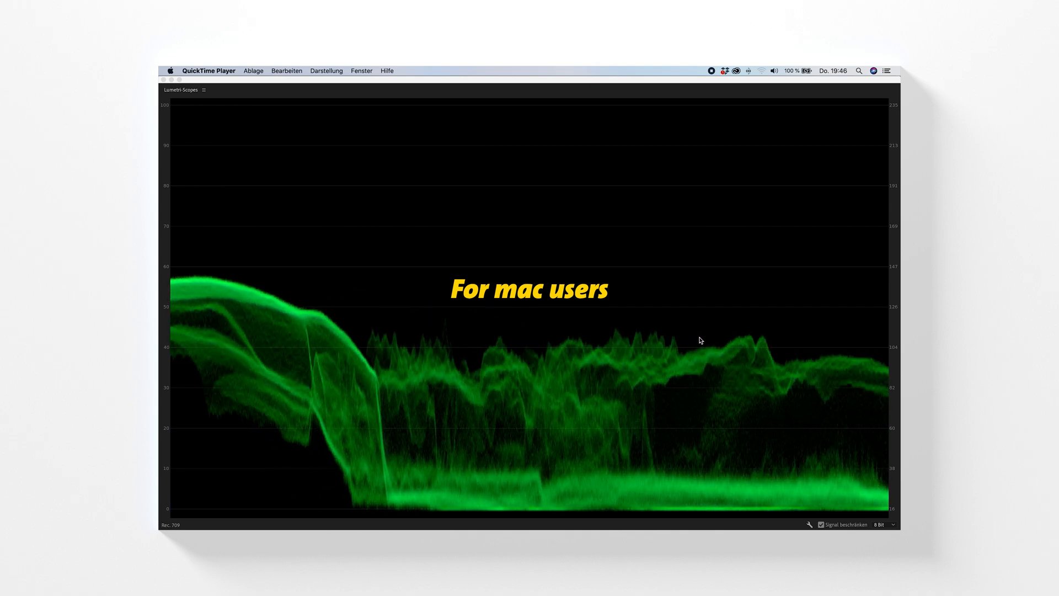
{"action": "left_click", "coordinate": [277, 72]}
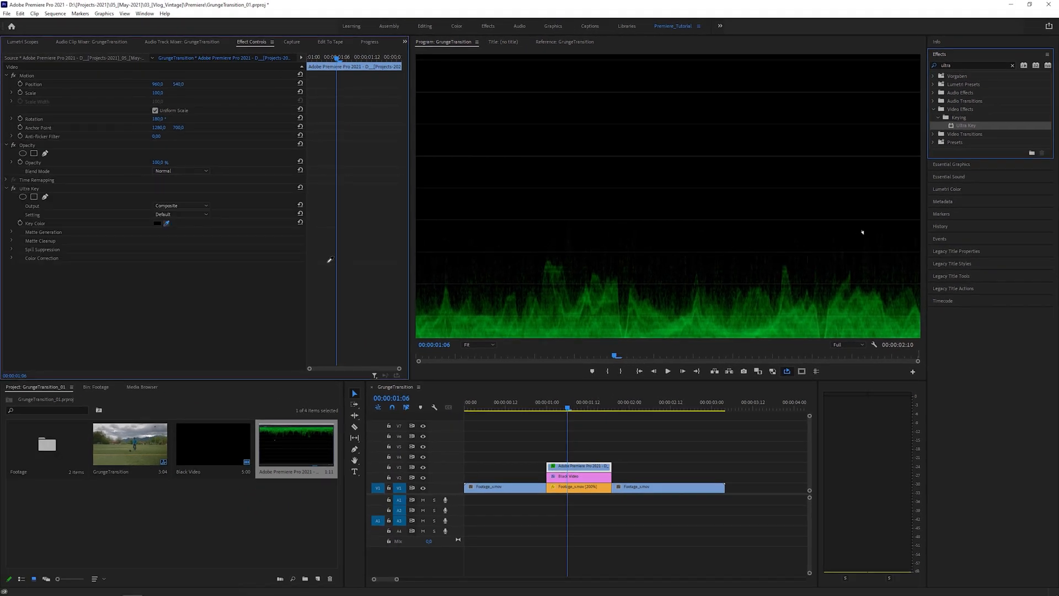
Step: Key out the green waveform using the Ultra Key eyedropper
{"action": "left_click", "coordinate": [156, 223]}
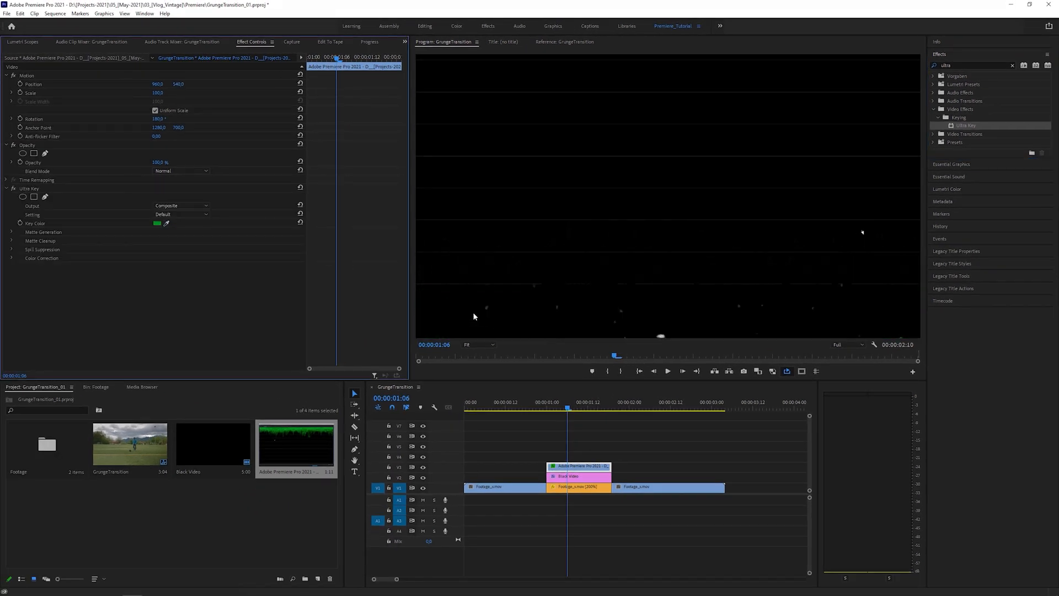
{"action": "left_click", "coordinate": [180, 206]}
{"action": "type", "text": "invert"}
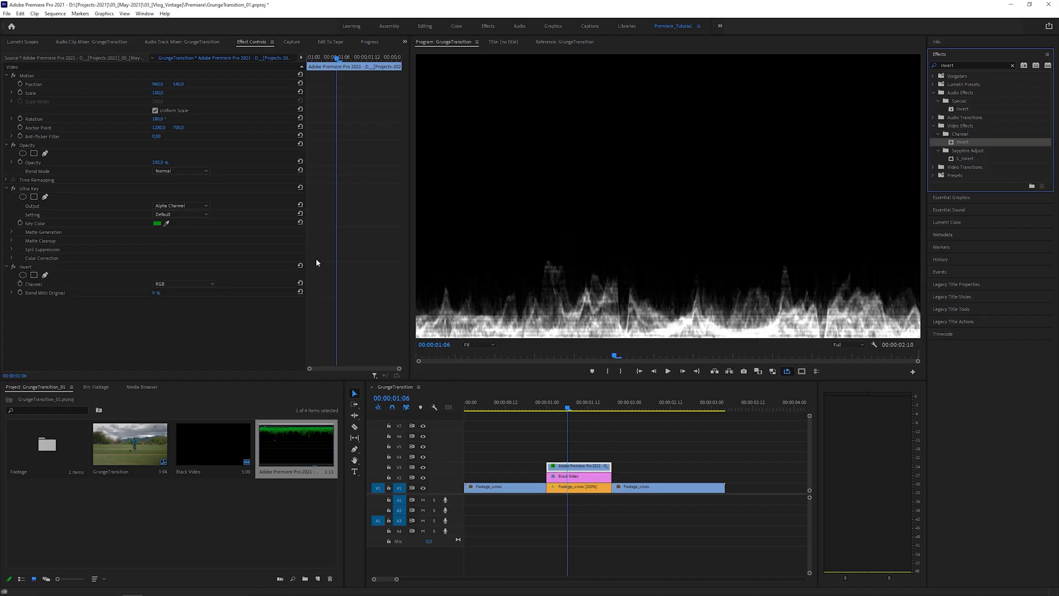
Step: Set Screen blending on the scratches clip and the black fractal-noise dust clip
{"action": "left_click", "coordinate": [181, 170]}
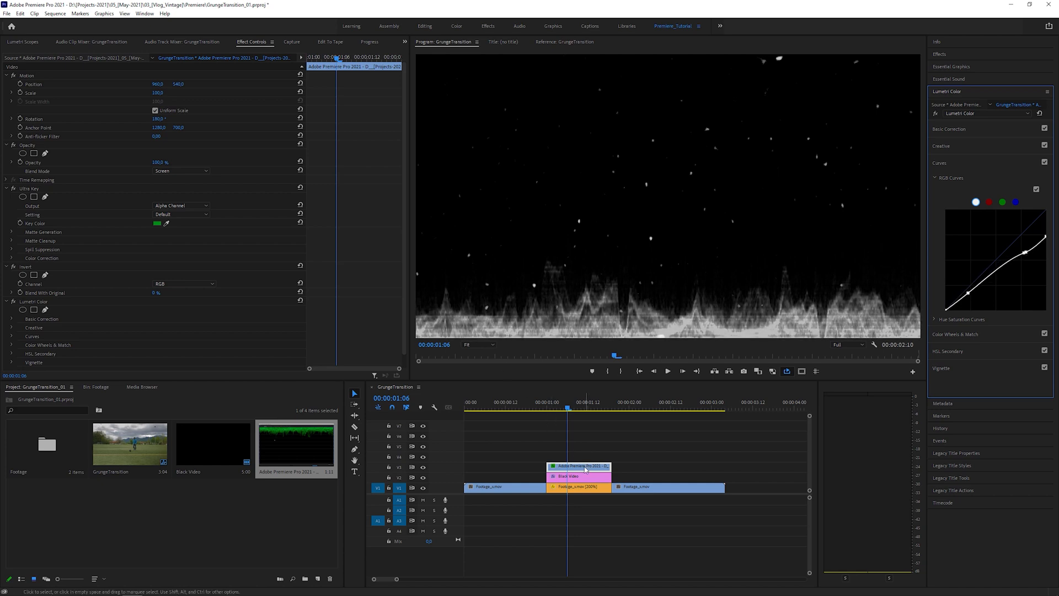
{"action": "left_click", "coordinate": [579, 476]}
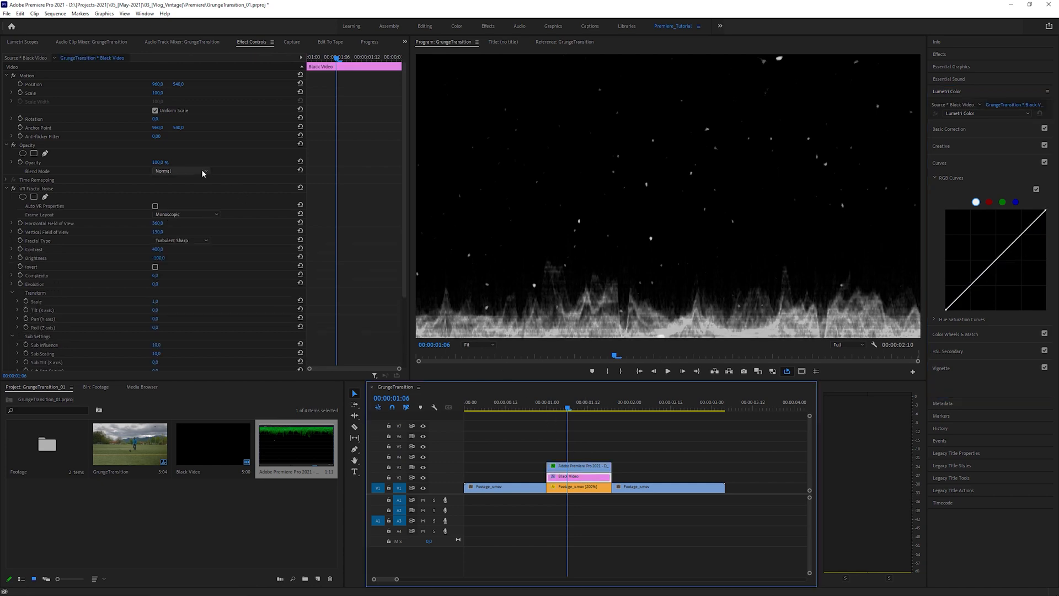
{"action": "left_click", "coordinate": [180, 170]}
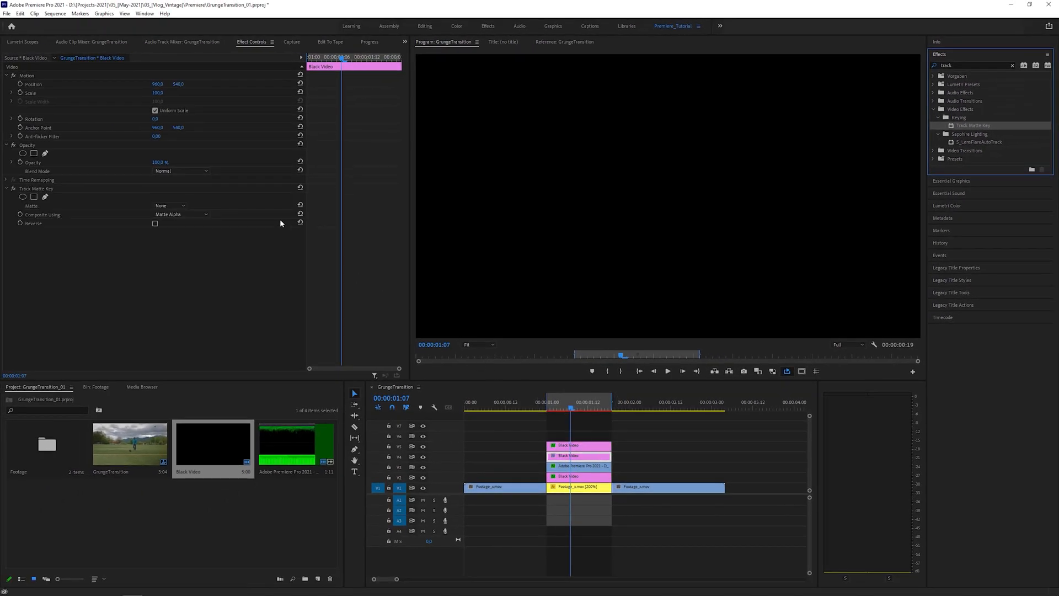
Step: Set the Track Matte Key's matte to an upper video track
{"action": "left_click", "coordinate": [170, 205]}
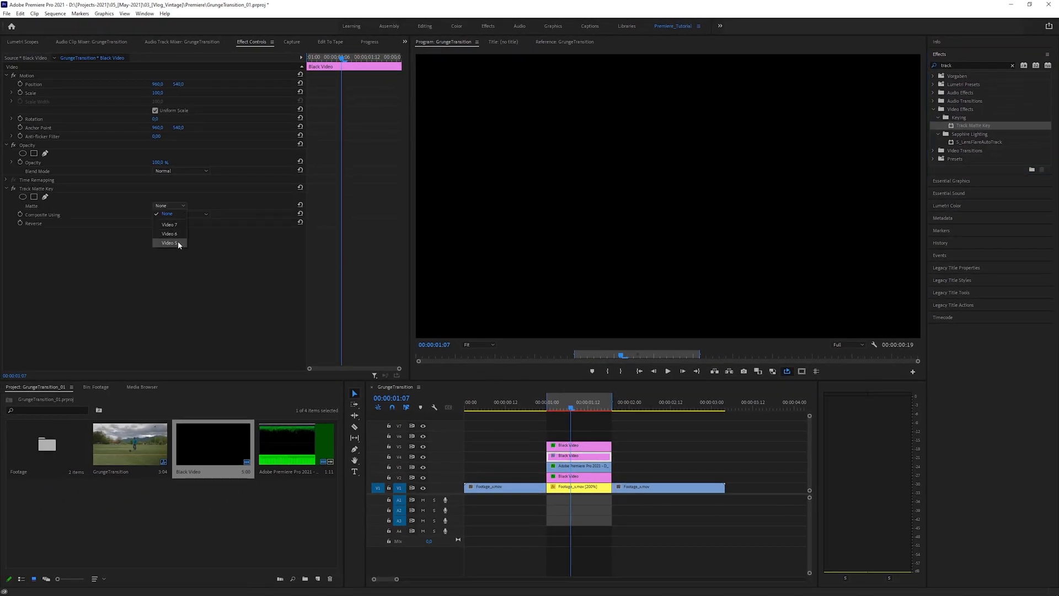
{"action": "left_click", "coordinate": [169, 243]}
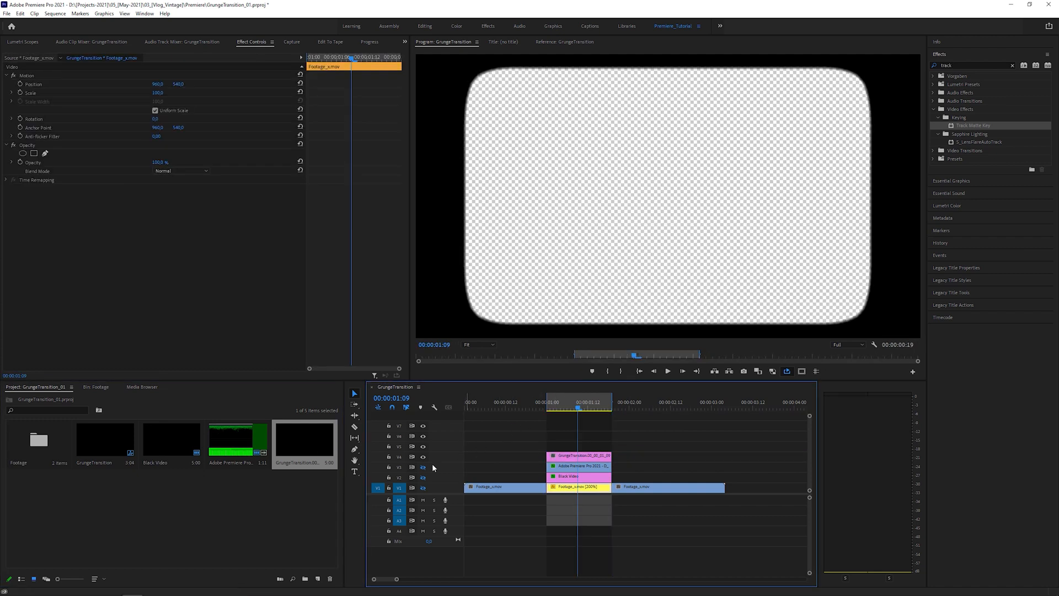
Step: Turn track output back on for the footage tracks beneath the border frame
{"action": "left_click", "coordinate": [423, 487]}
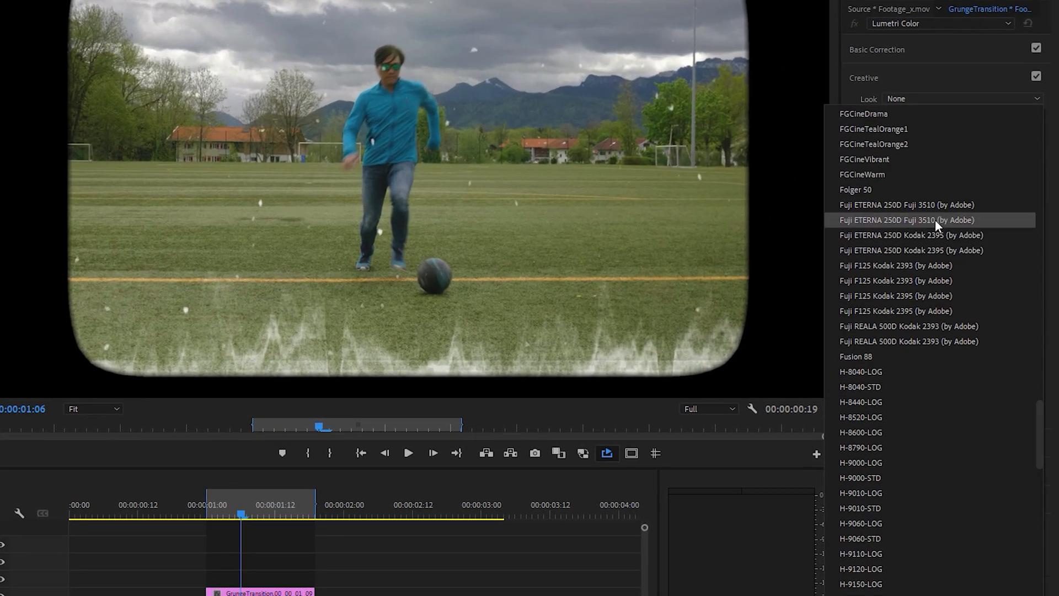
Step: Apply the Fuji ETERNA 250D Fuji 3510 look and duplicate the scratches clip one track up
{"action": "left_click", "coordinate": [907, 220]}
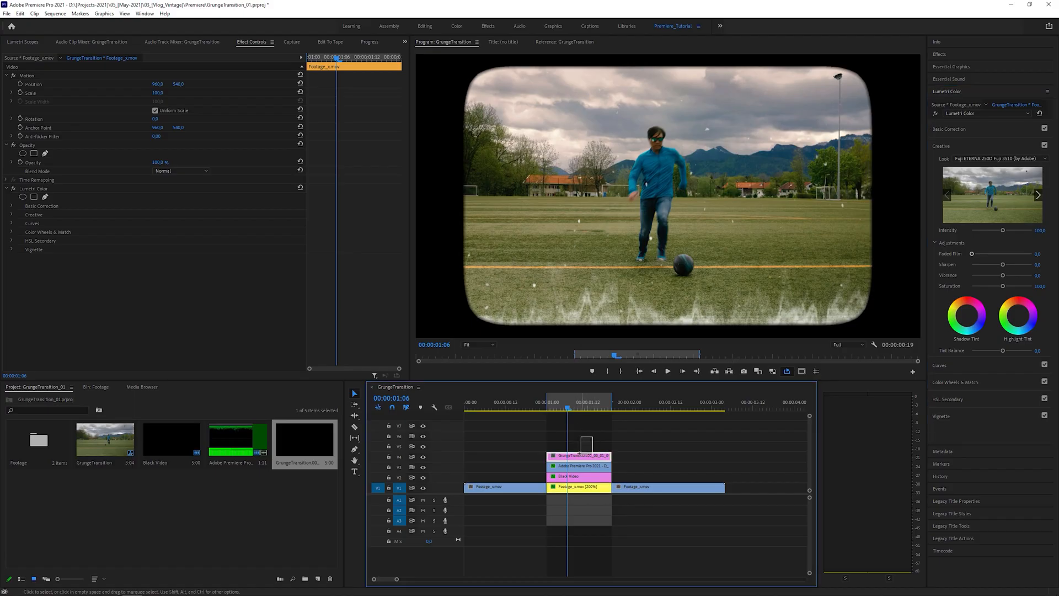
{"action": "left_click", "coordinate": [579, 446]}
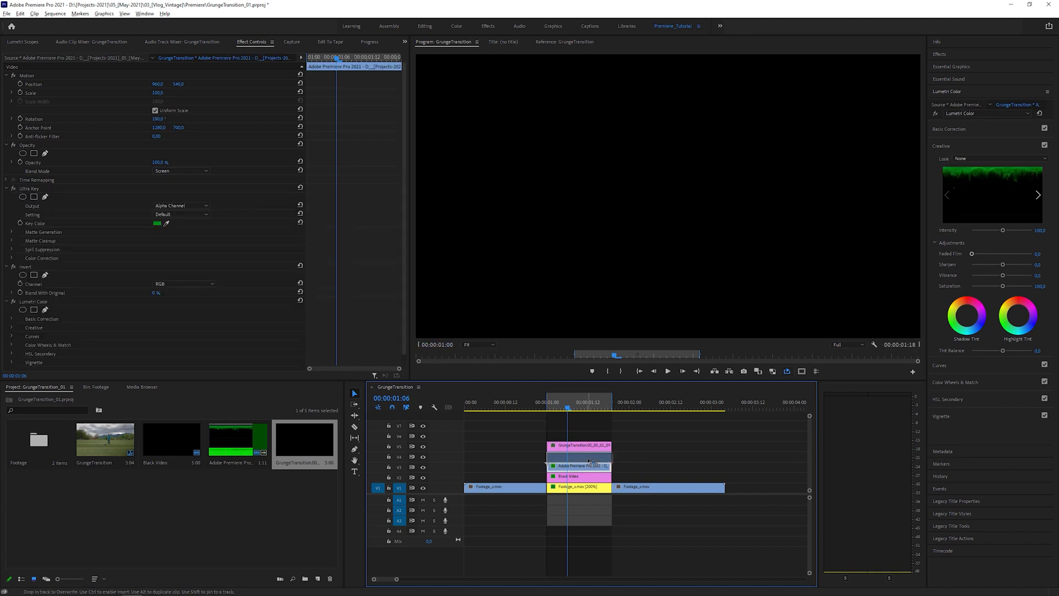
{"action": "left_click", "coordinate": [156, 111]}
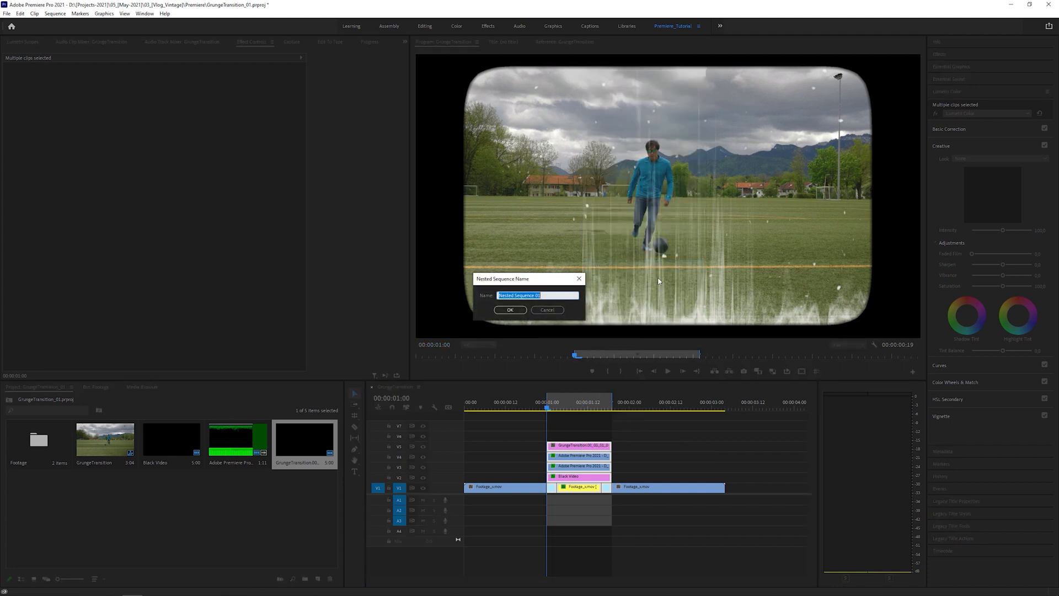
Step: Nest the layers as 'Transition', then nest its contents again into Nested Sequence 02
{"action": "left_click", "coordinate": [510, 310]}
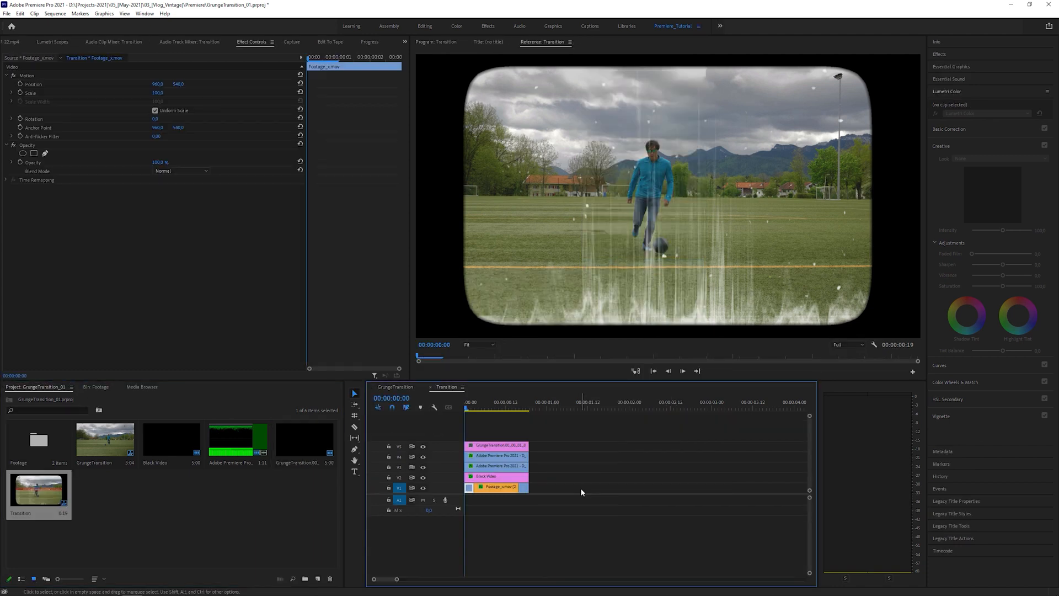
{"action": "right_click", "coordinate": [495, 487]}
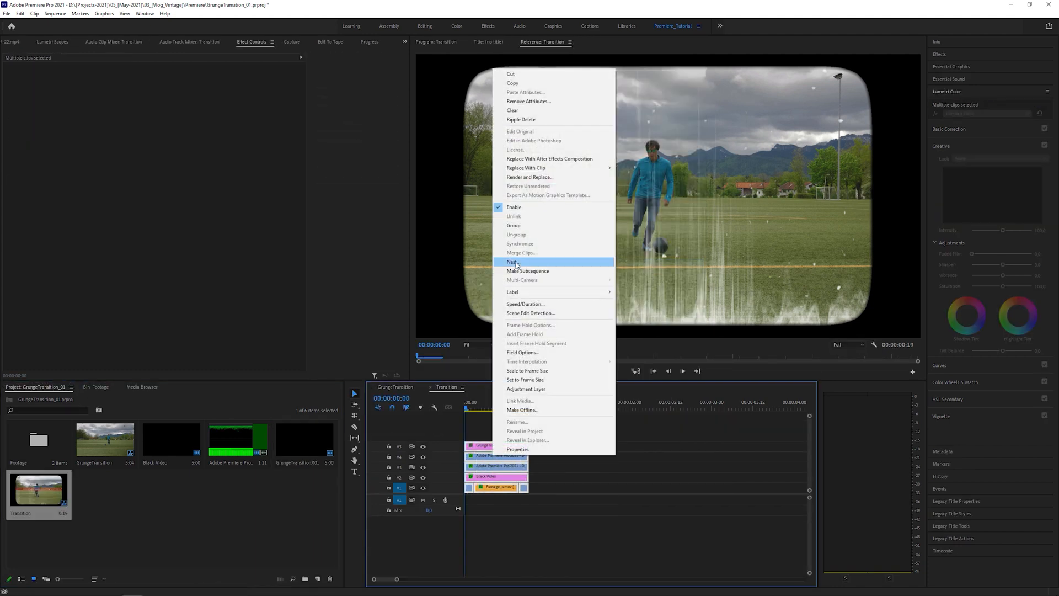
{"action": "left_click", "coordinate": [514, 261]}
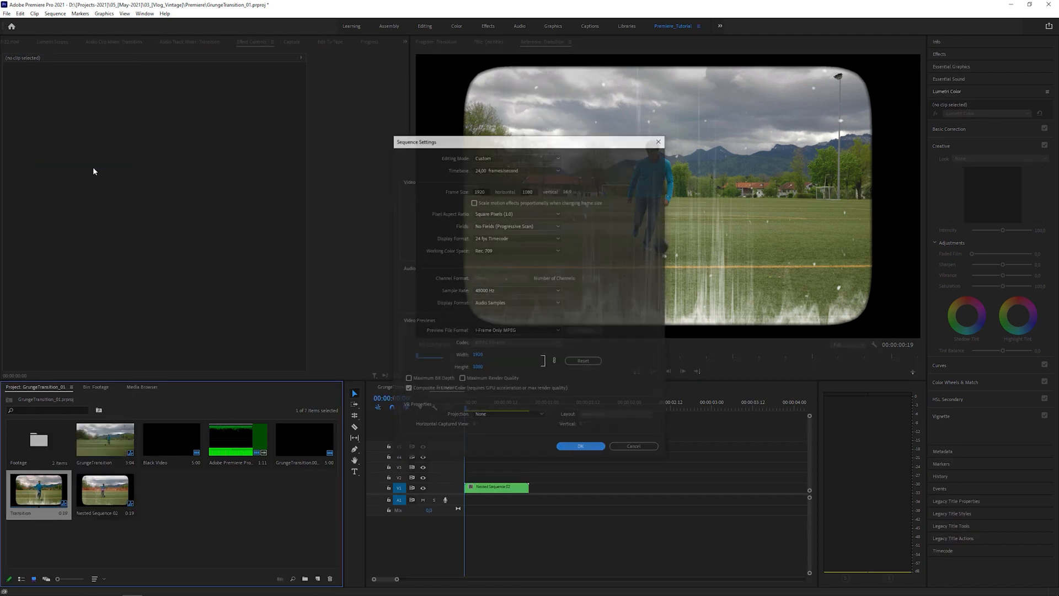
{"action": "left_click", "coordinate": [581, 446]}
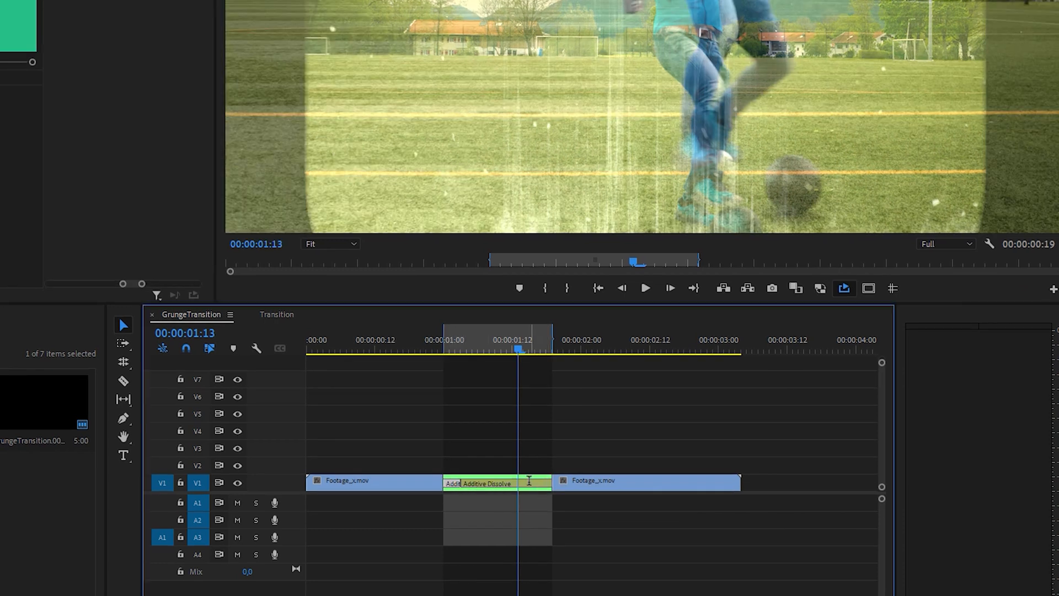
Step: Set the additive dissolve to 00:00:00:03 duration and play the sequence to preview
{"action": "double_click", "coordinate": [496, 483]}
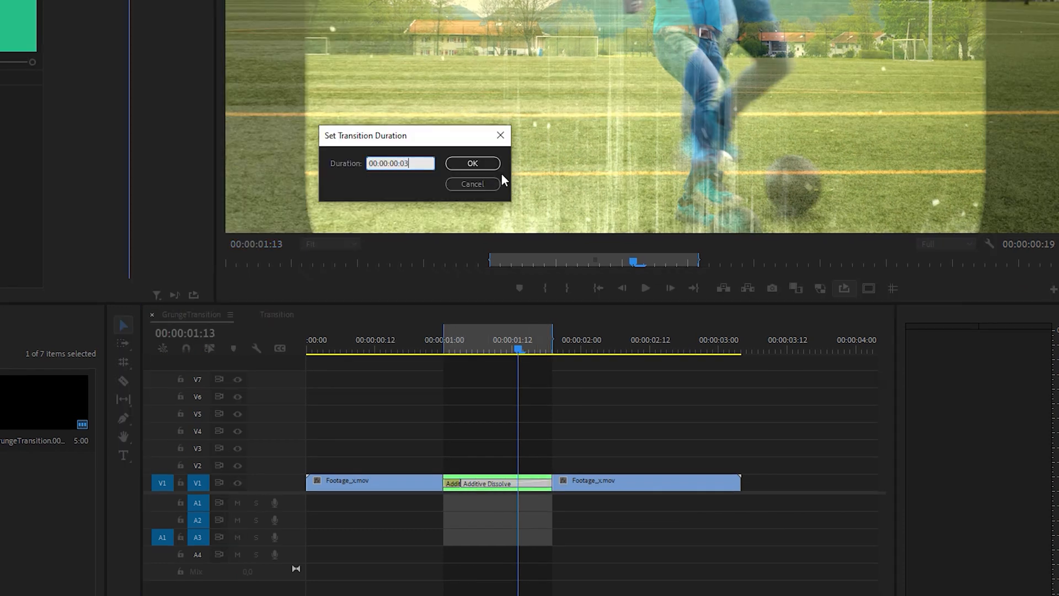
{"action": "left_click", "coordinate": [472, 163]}
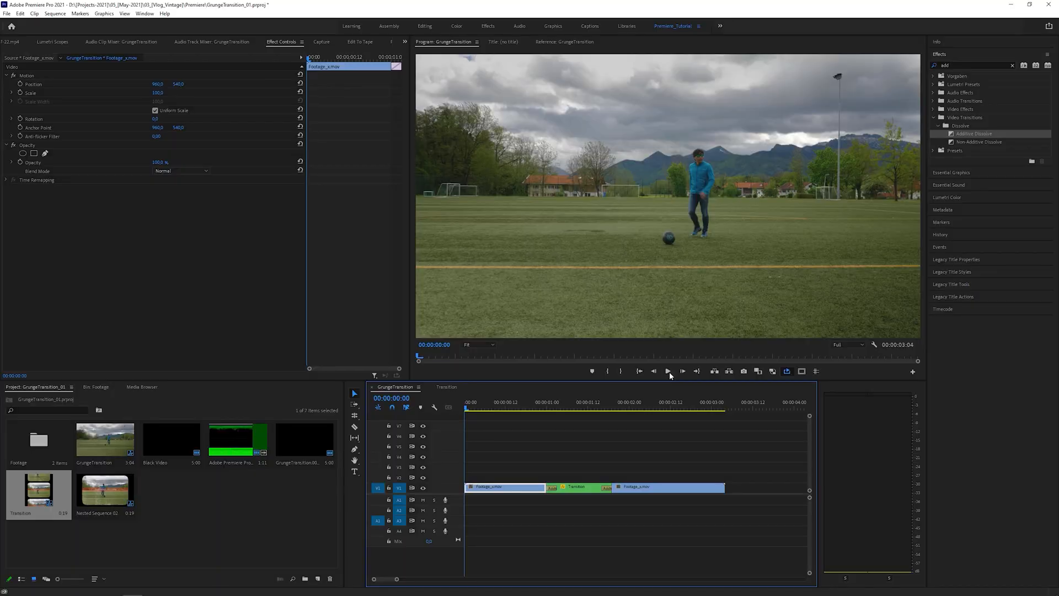
{"action": "left_click", "coordinate": [668, 371]}
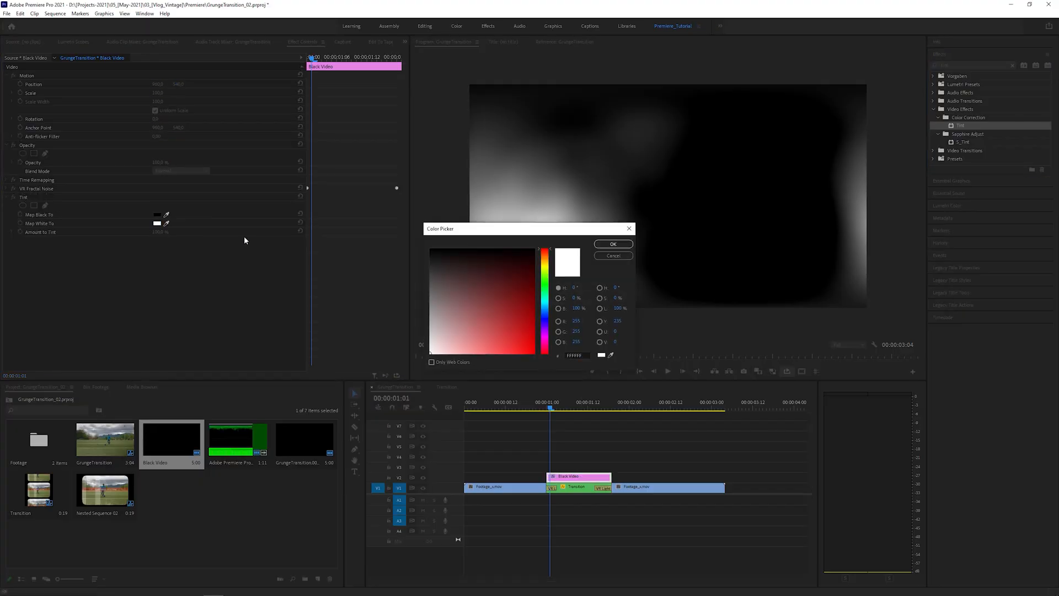
Step: Confirm orange as the Tint's Map White To colour for the fractal noise layer
{"action": "left_click", "coordinate": [613, 244]}
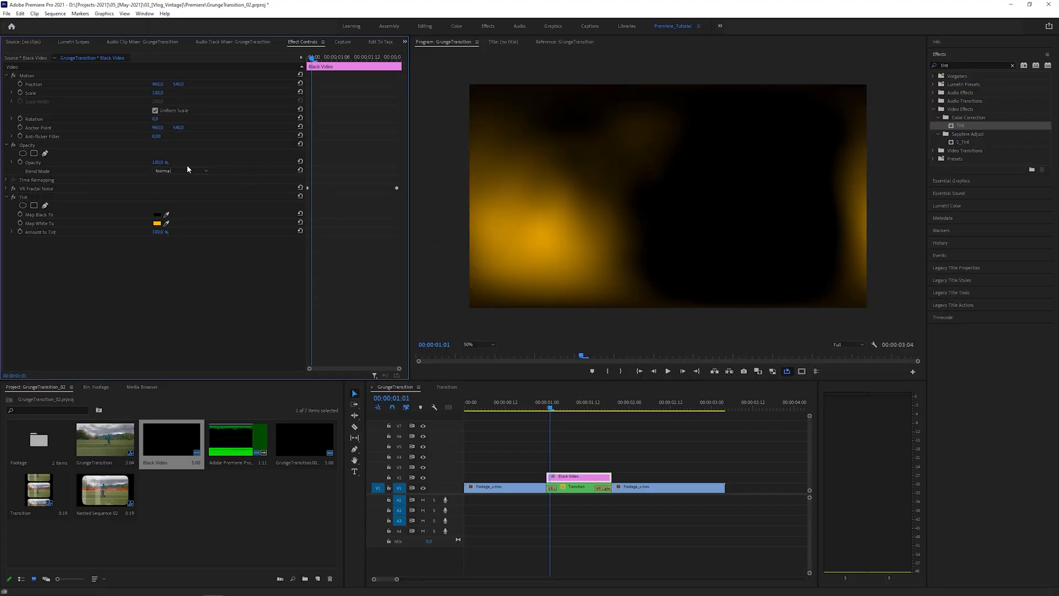